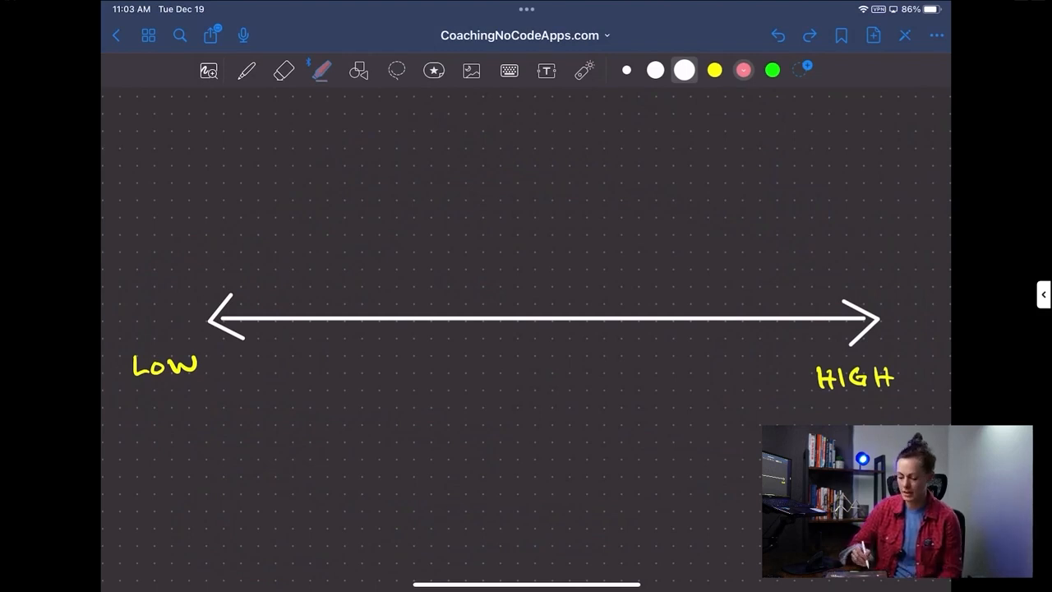
# Highlight the arrow red at the LOW end, yellow in the middle, green toward HIGH.
pyautogui.moveTo(419, 317); pyautogui.dragTo(222, 319)
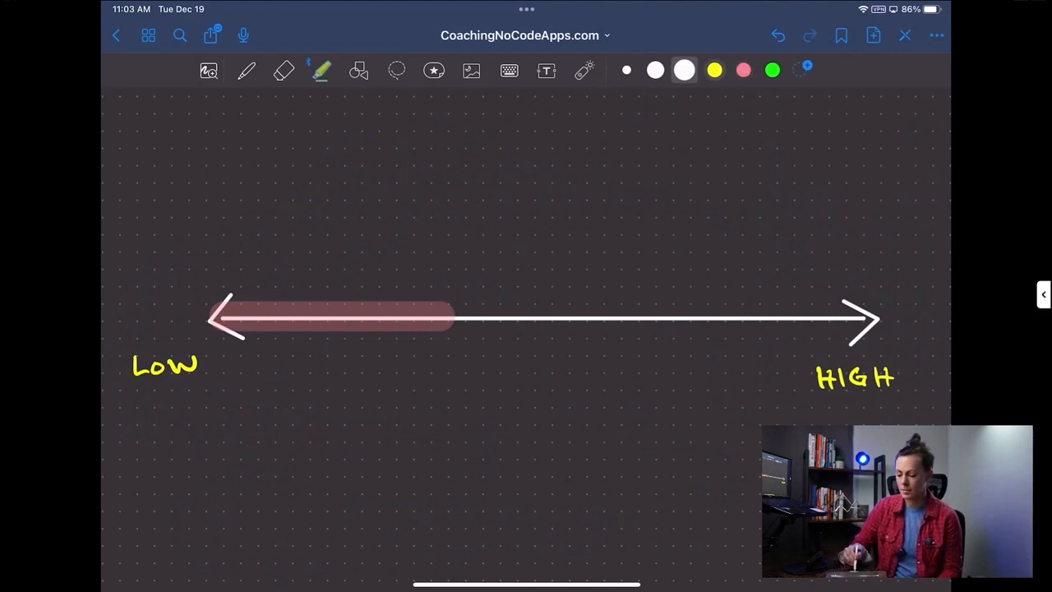
pyautogui.moveTo(444, 319); pyautogui.dragTo(641, 319)
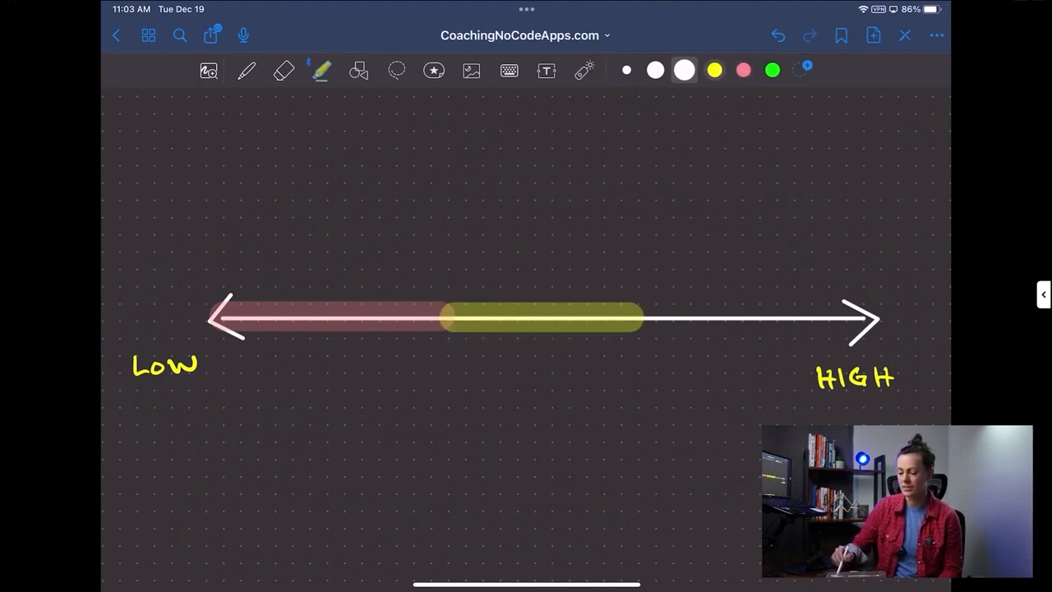
pyautogui.click(321, 70)
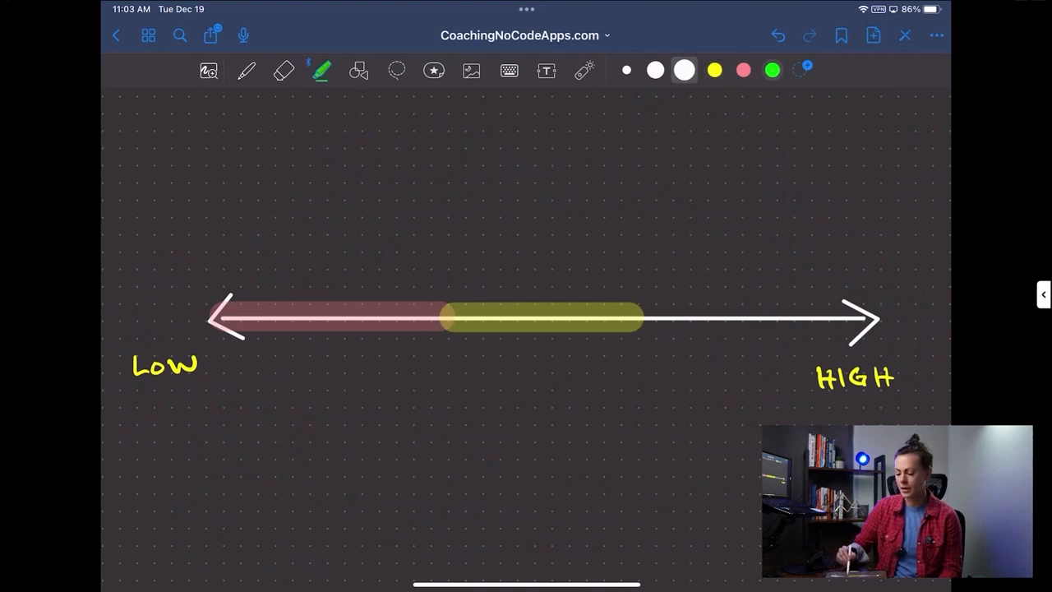
pyautogui.moveTo(633, 321); pyautogui.dragTo(855, 321)
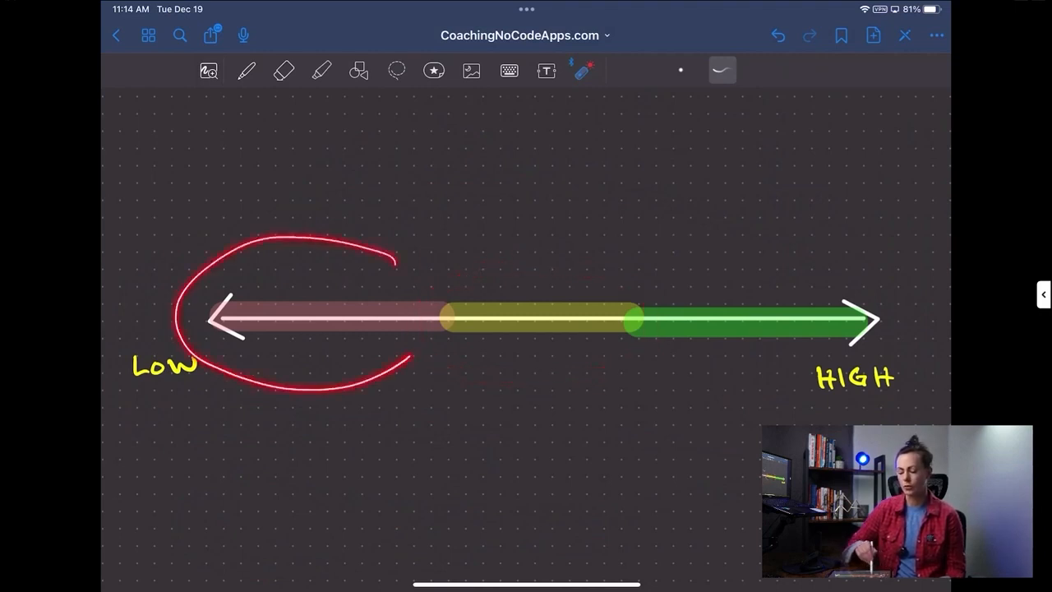
pyautogui.moveTo(395, 255); pyautogui.dragTo(428, 361)
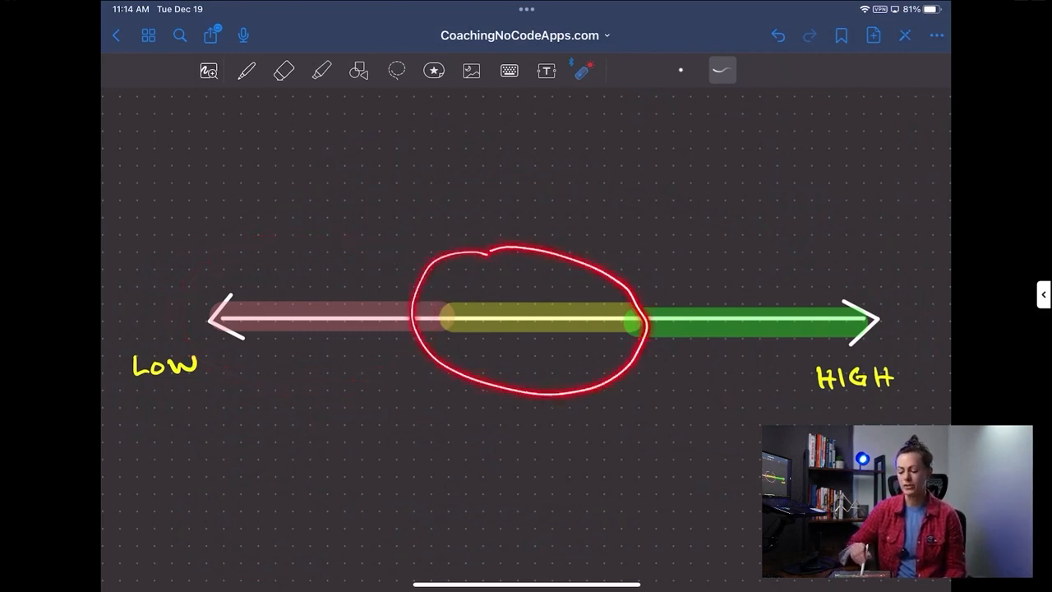
pyautogui.click(777, 36)
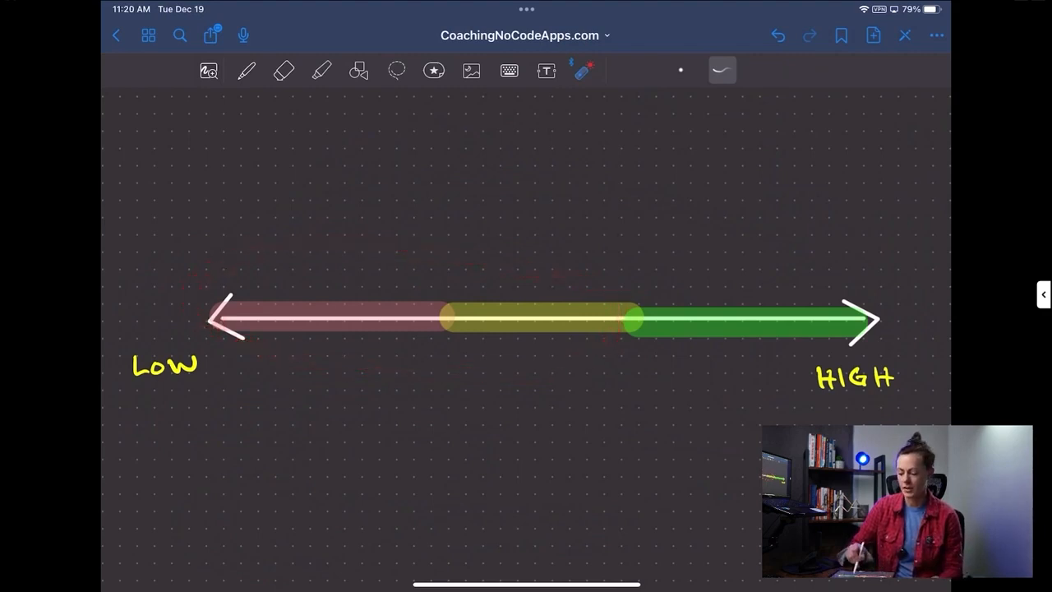
pyautogui.moveTo(592, 292); pyautogui.dragTo(621, 353)
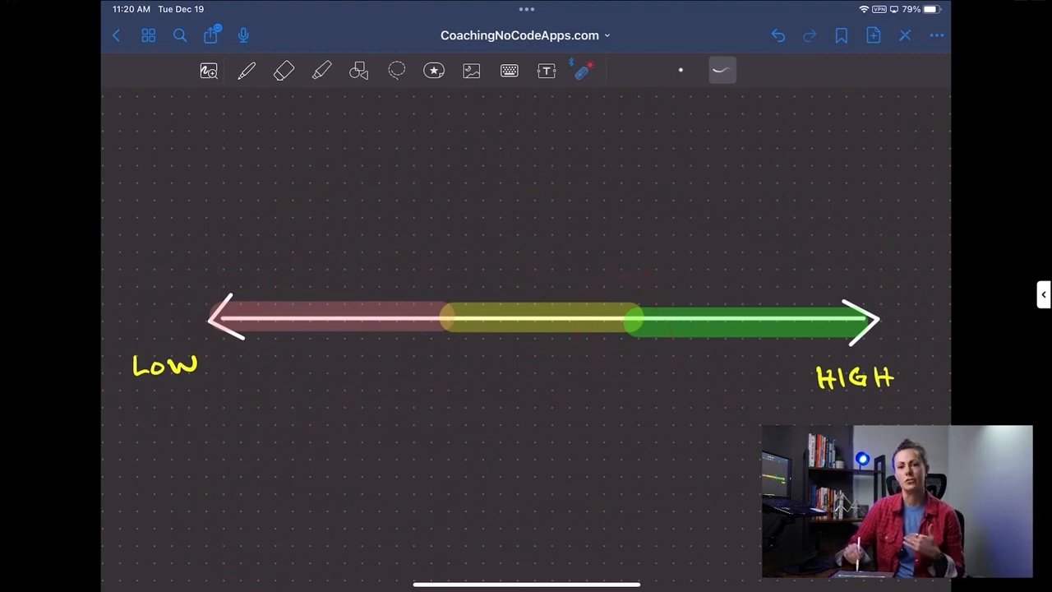
pyautogui.moveTo(629, 296); pyautogui.dragTo(658, 290)
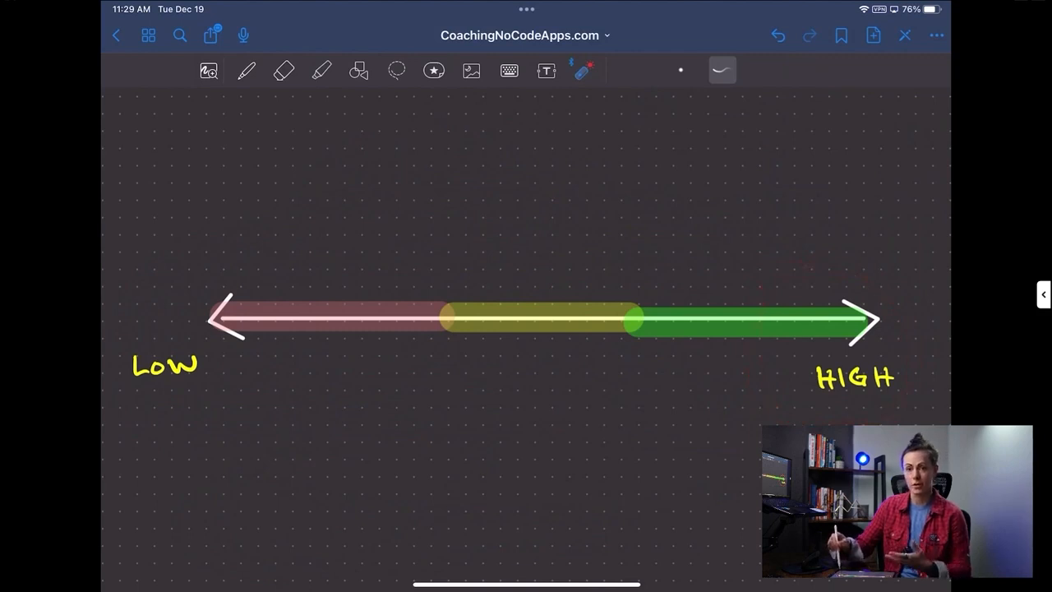
# Open the Using Bubble.io guide and scroll to the Bubble Basics and Privacy questions.
pyautogui.moveTo(535, 162); pyautogui.dragTo(802, 268)
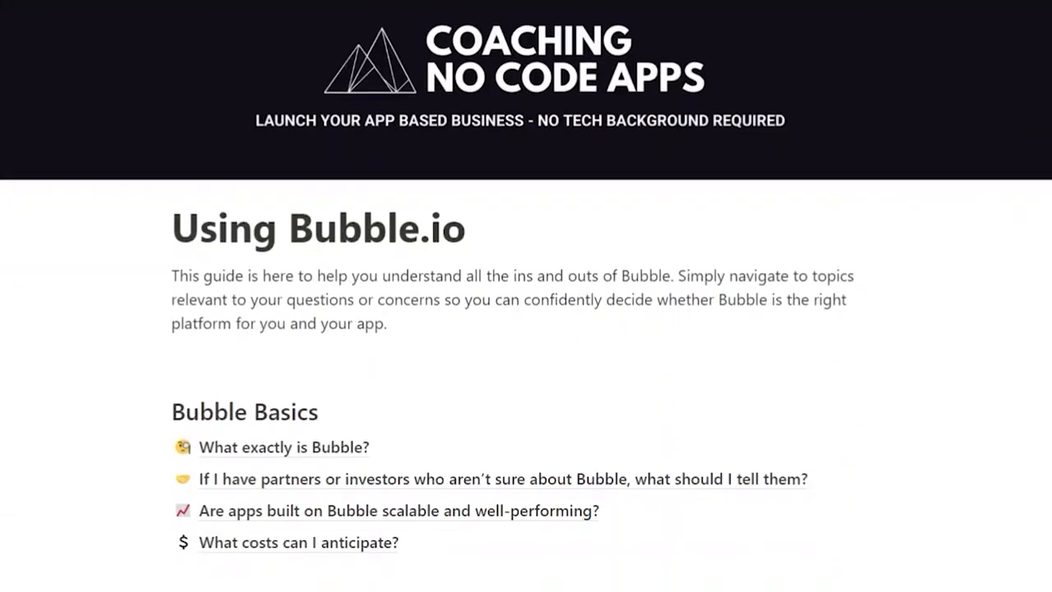
pyautogui.scroll(-3)
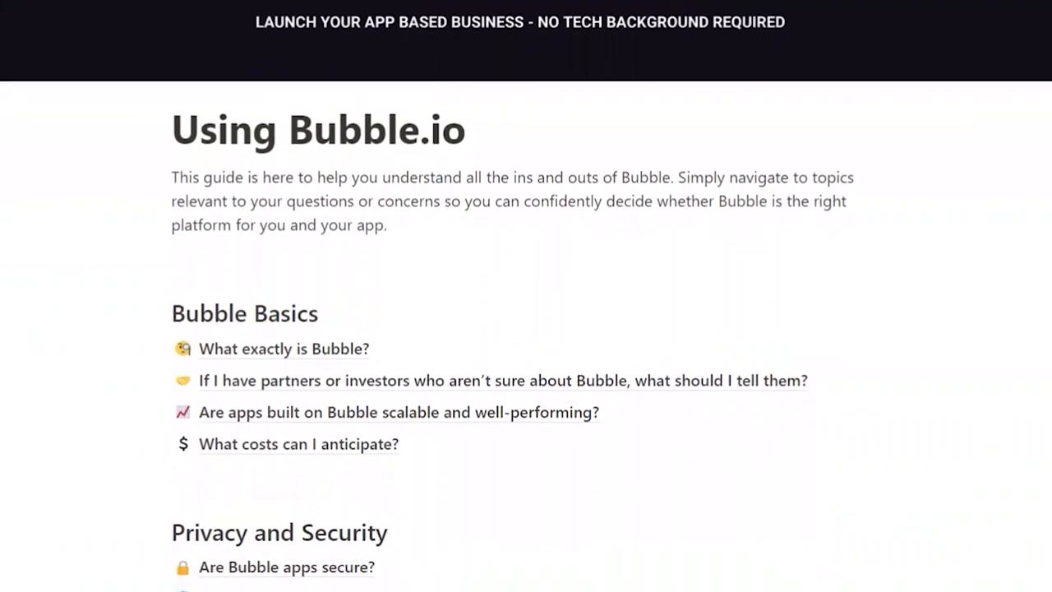
pyautogui.scroll(-3)
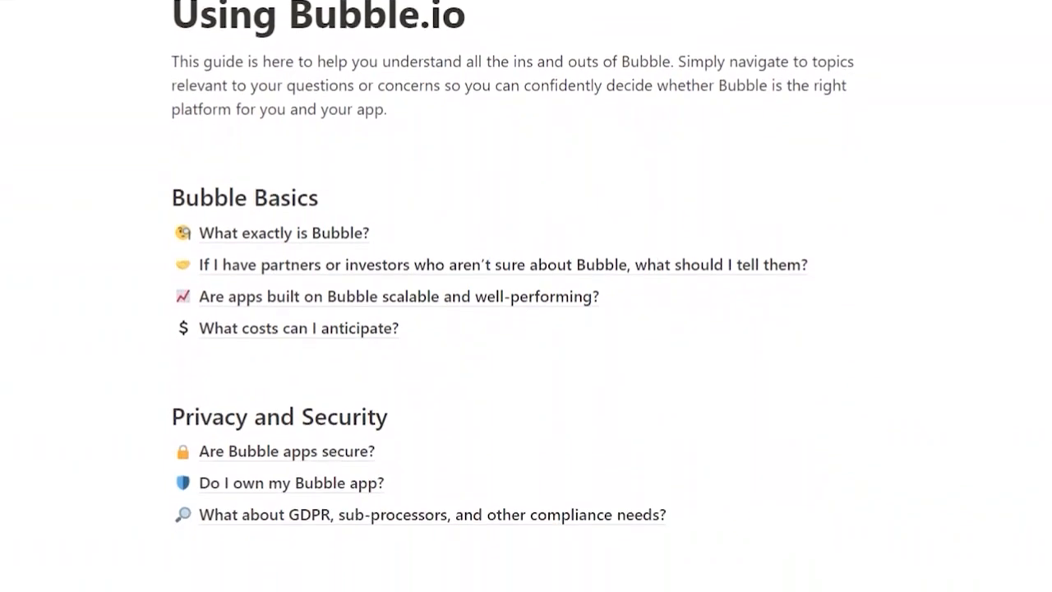